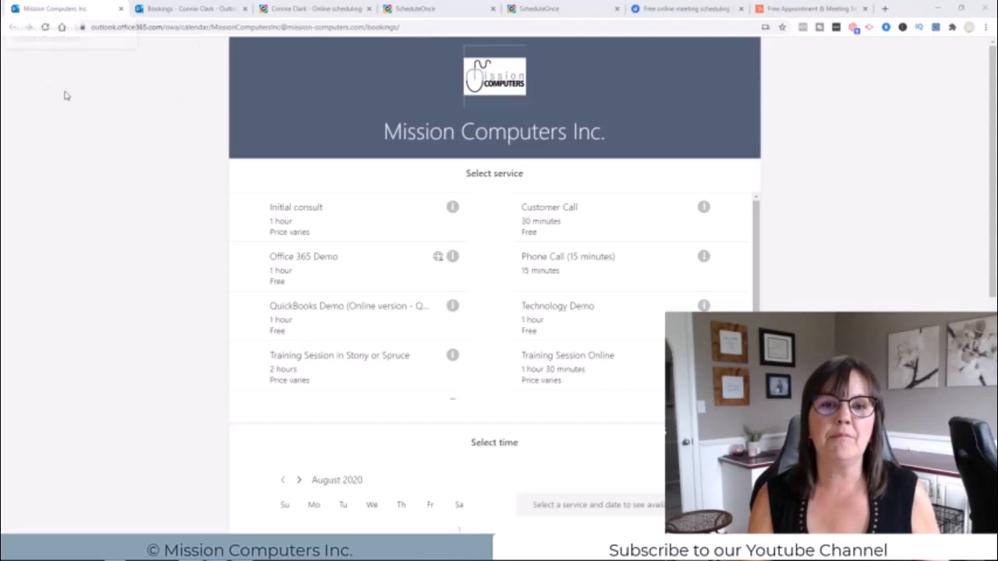
pyautogui.moveTo(618, 315)
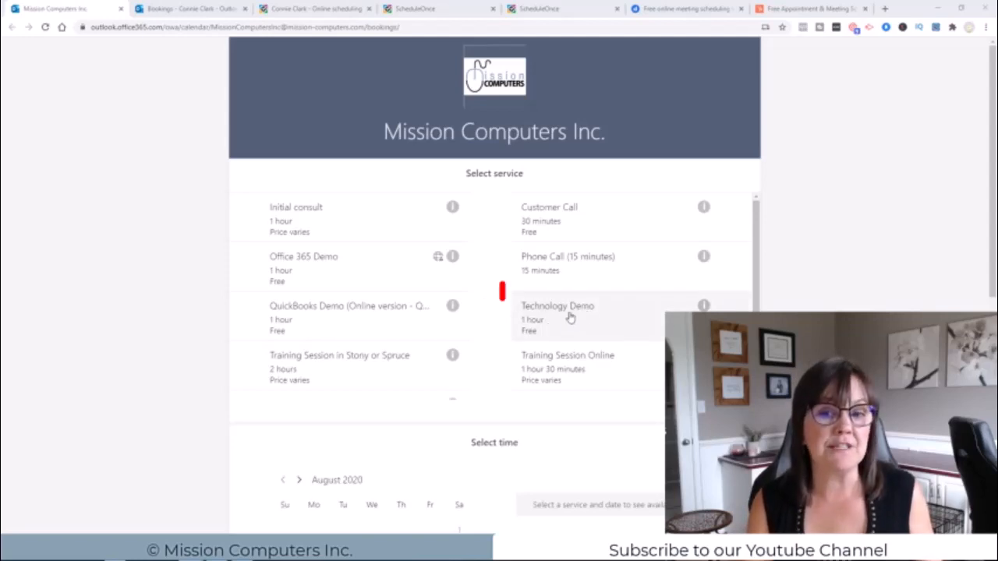
# Select the Technology Demo service and reveal its August calendar with the August 10 time slots
pyautogui.click(569, 315)
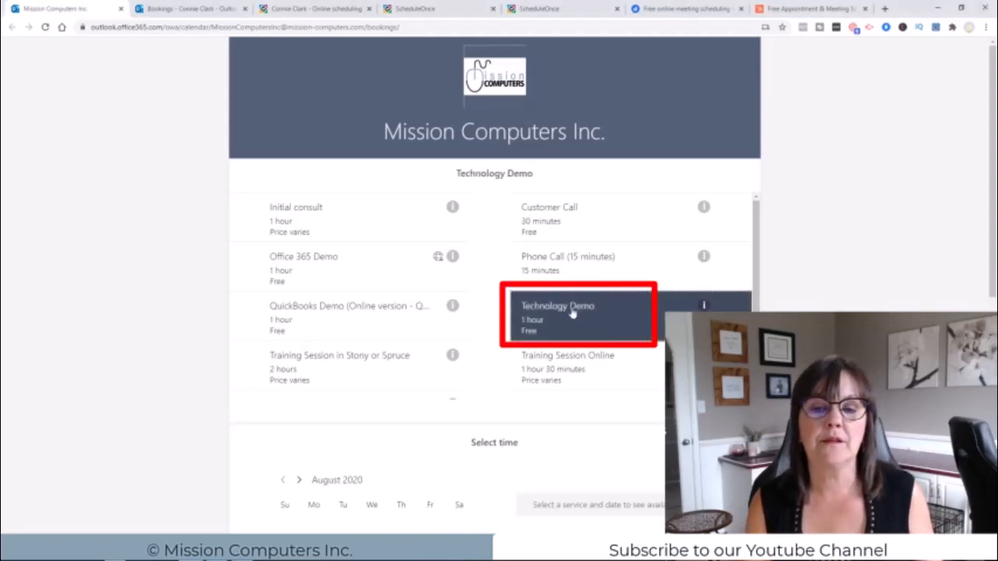
pyautogui.click(558, 315)
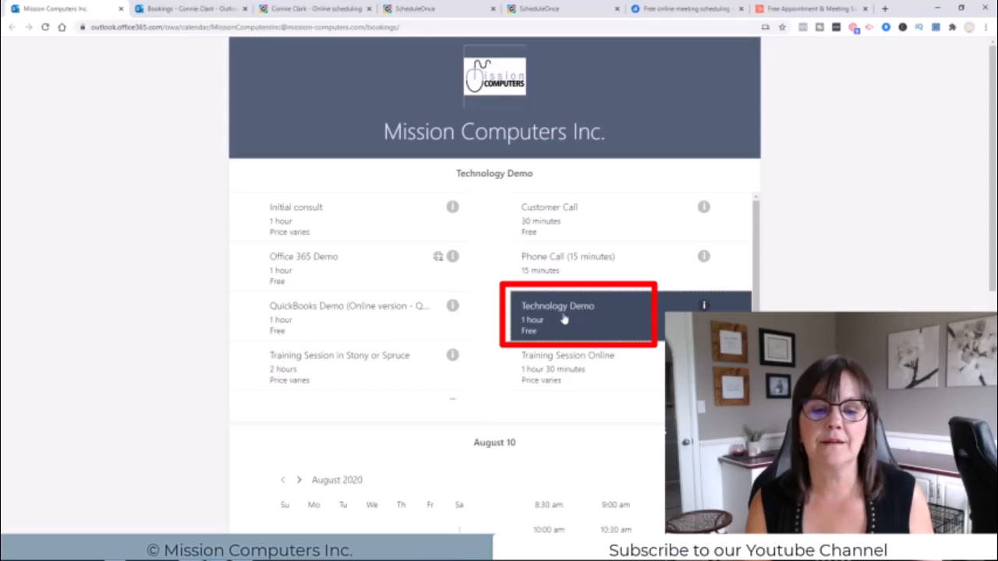
pyautogui.scroll(-3)
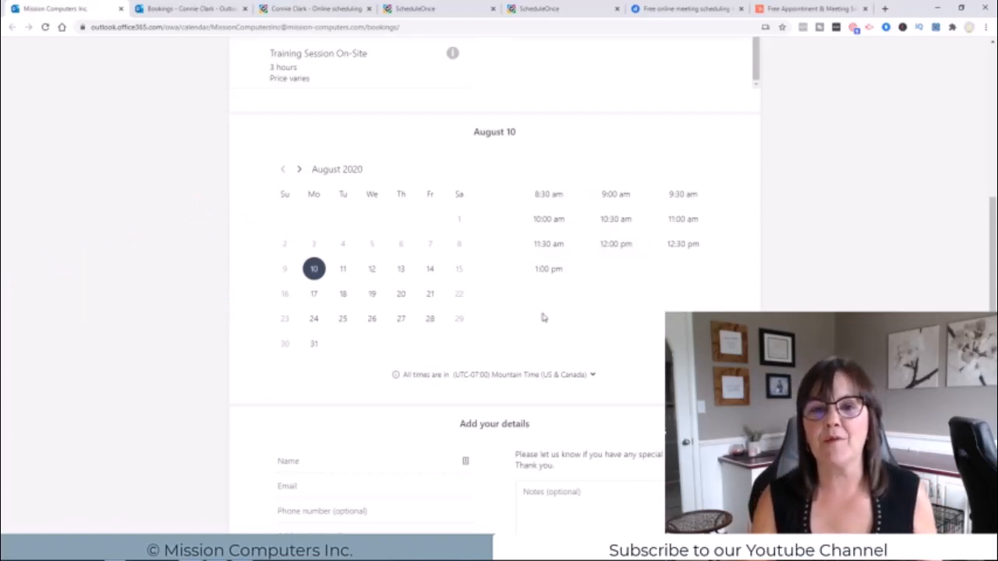
pyautogui.moveTo(418, 255)
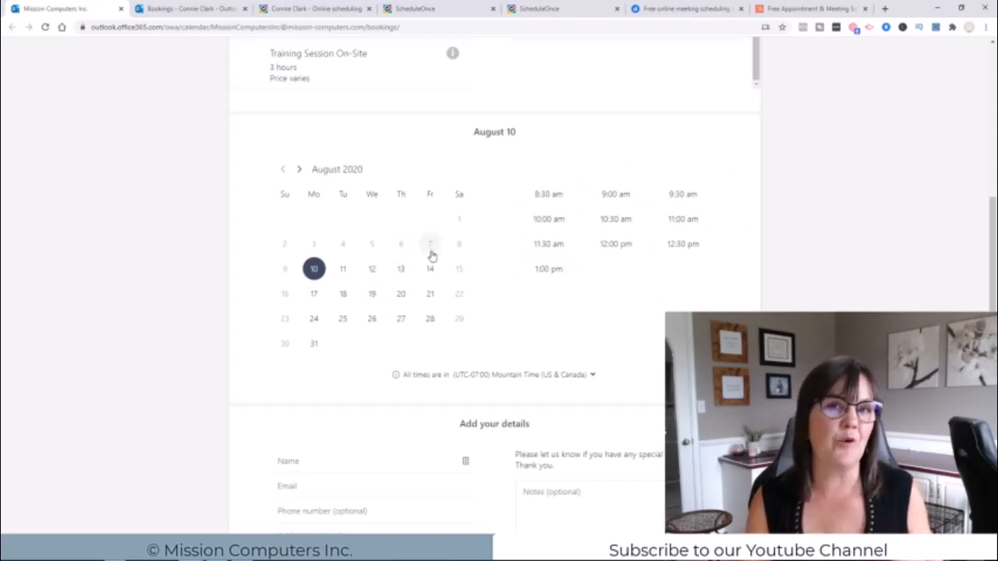
pyautogui.moveTo(430, 243)
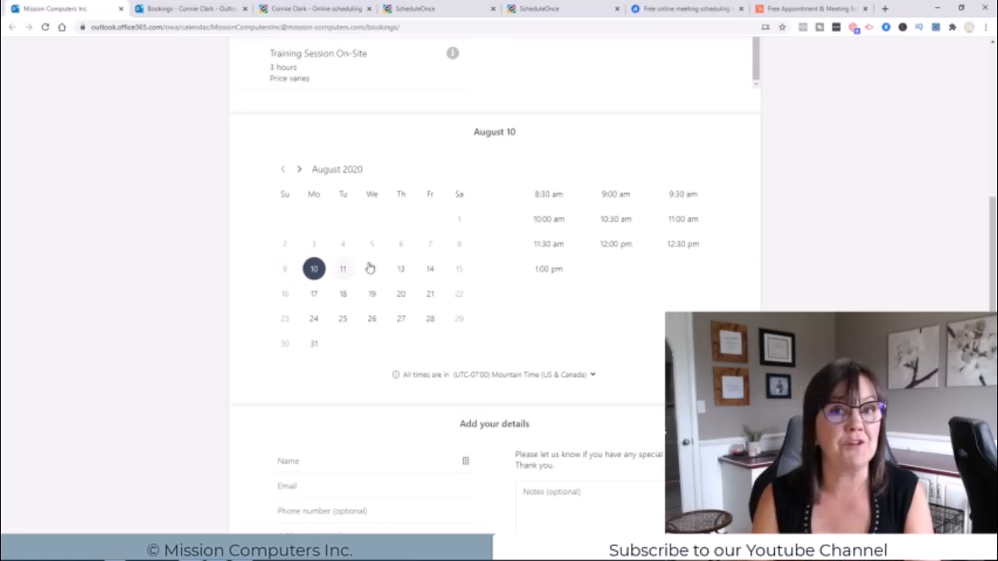
pyautogui.moveTo(461, 259)
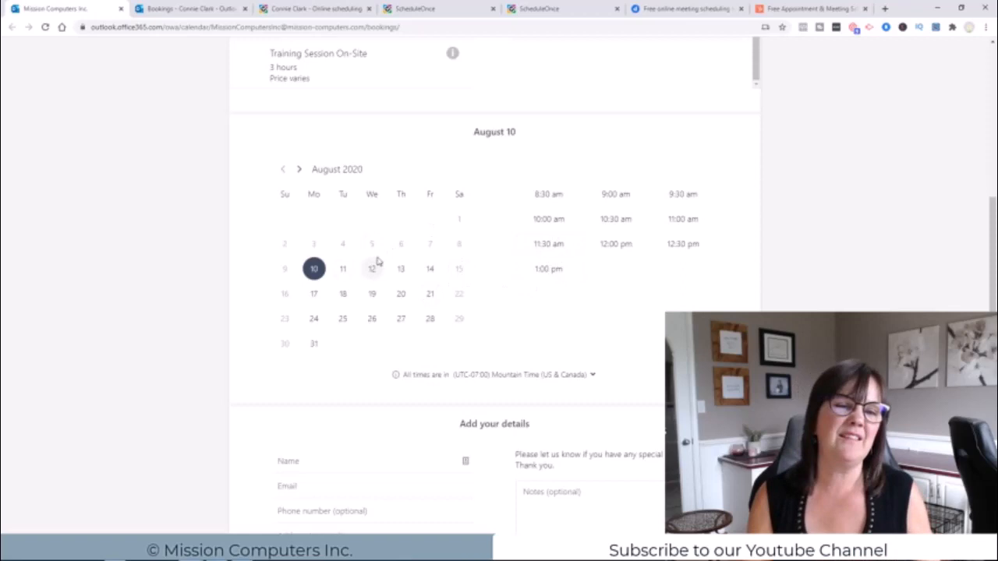
# Pick August 11, then August 12, to show its available Technology Demo times
pyautogui.click(343, 268)
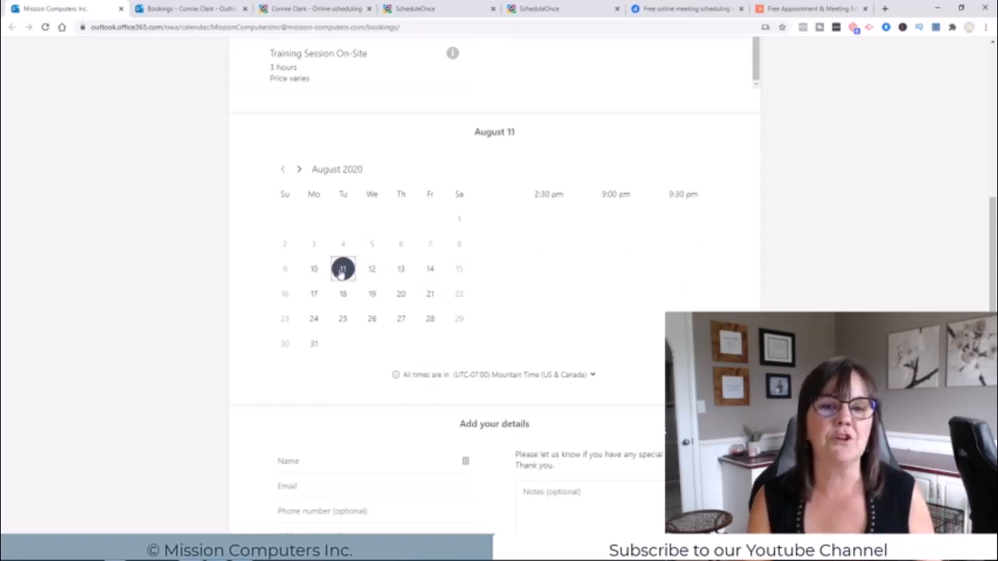
pyautogui.moveTo(730, 193)
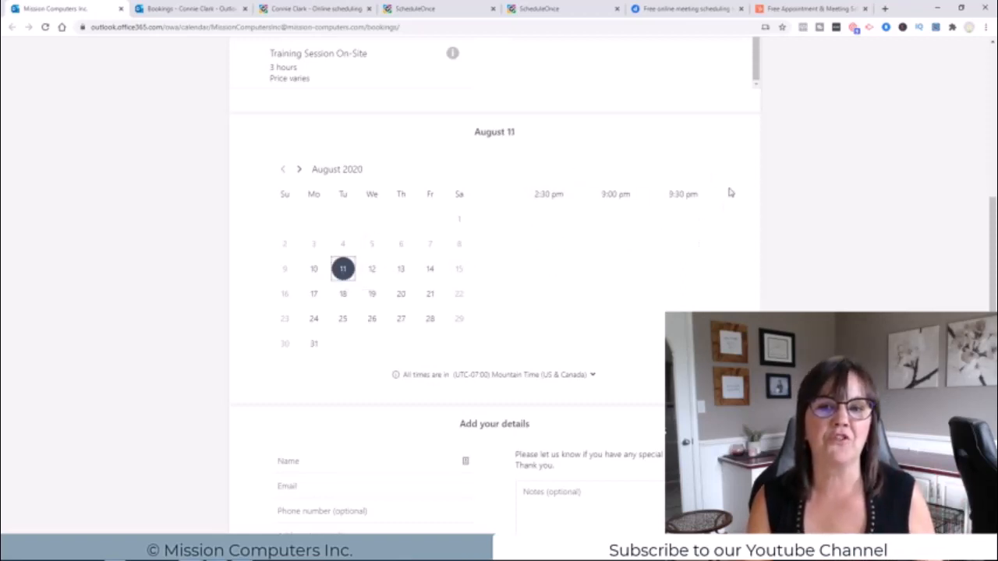
pyautogui.click(371, 268)
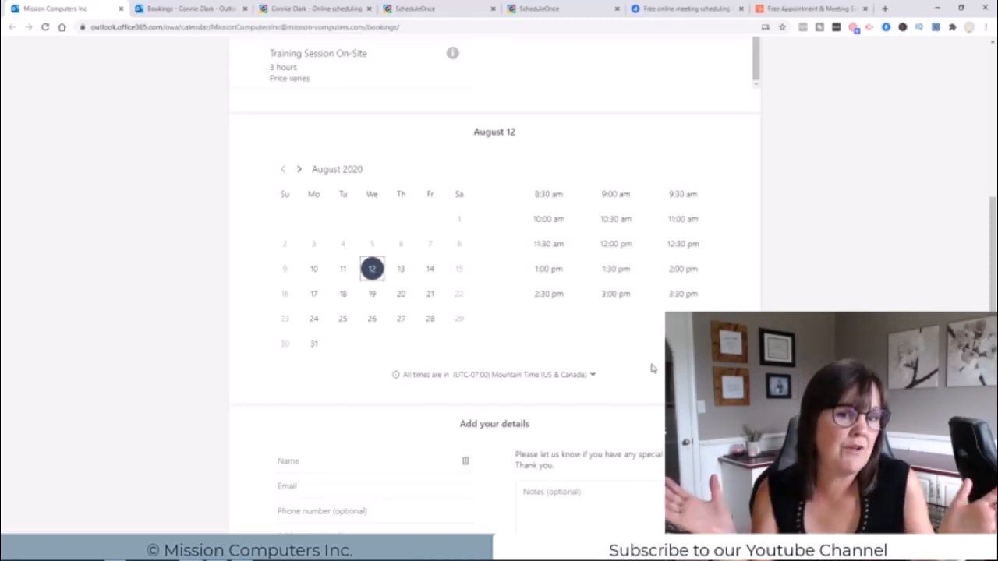
pyautogui.moveTo(638, 372)
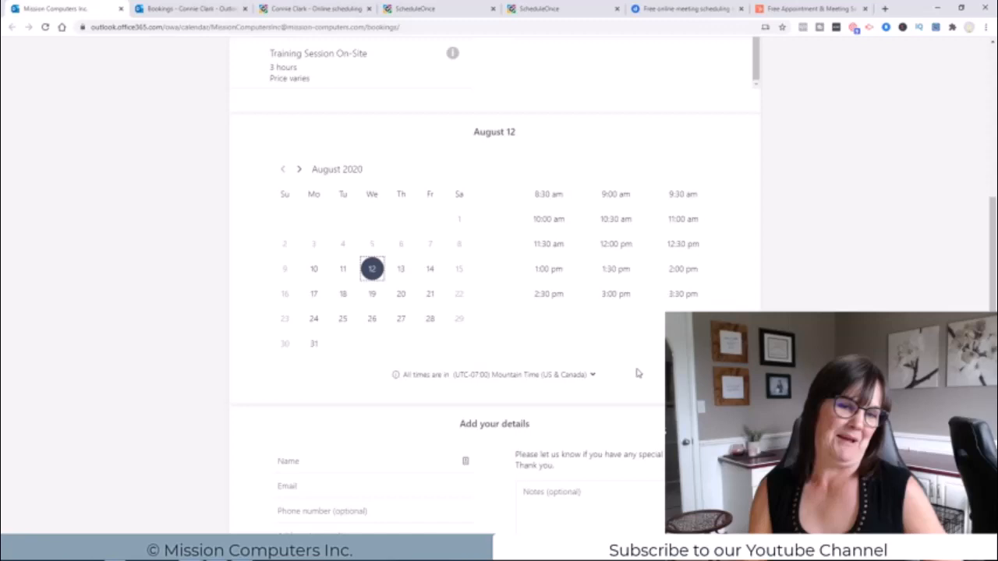
pyautogui.moveTo(334, 282)
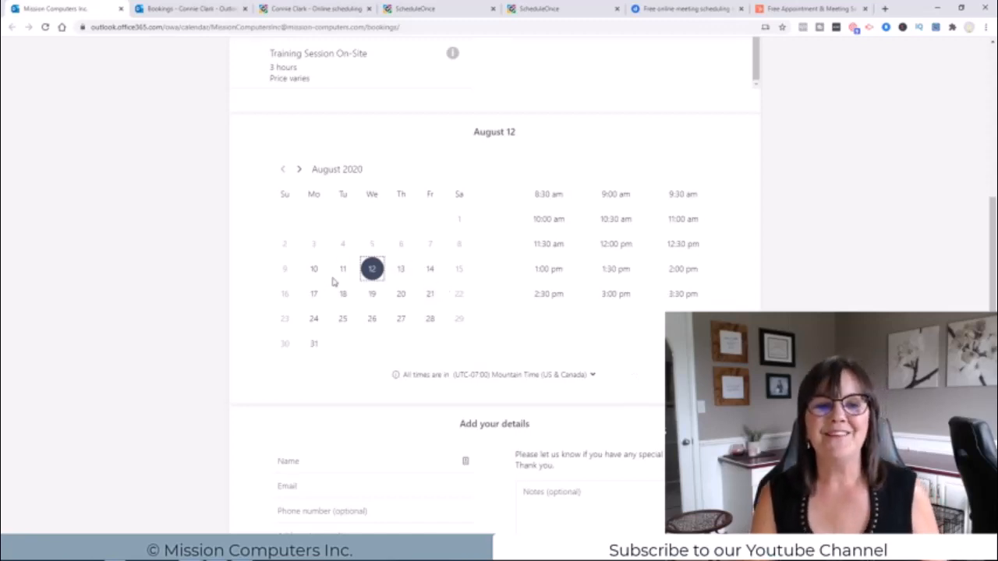
pyautogui.moveTo(343, 268)
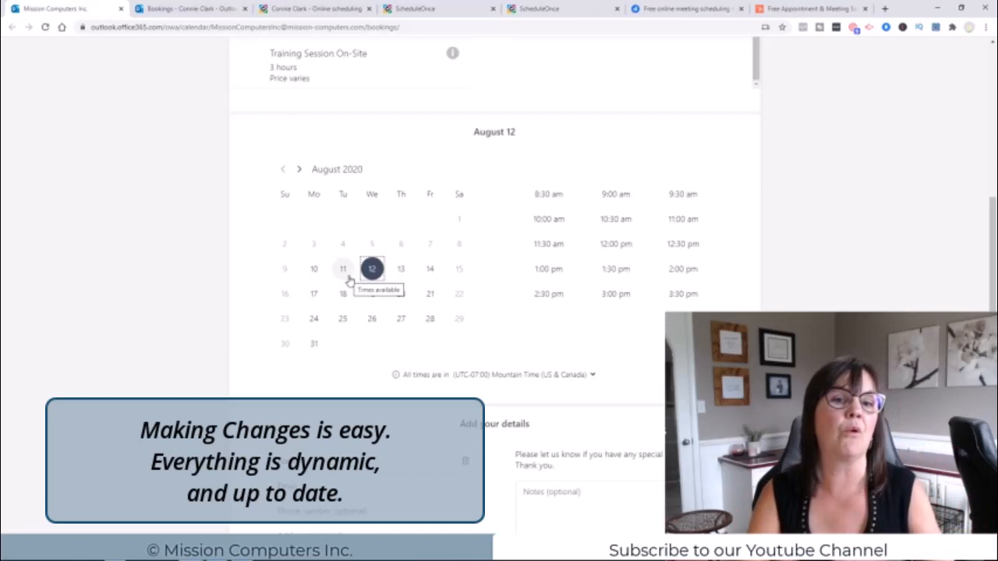
pyautogui.moveTo(138, 277)
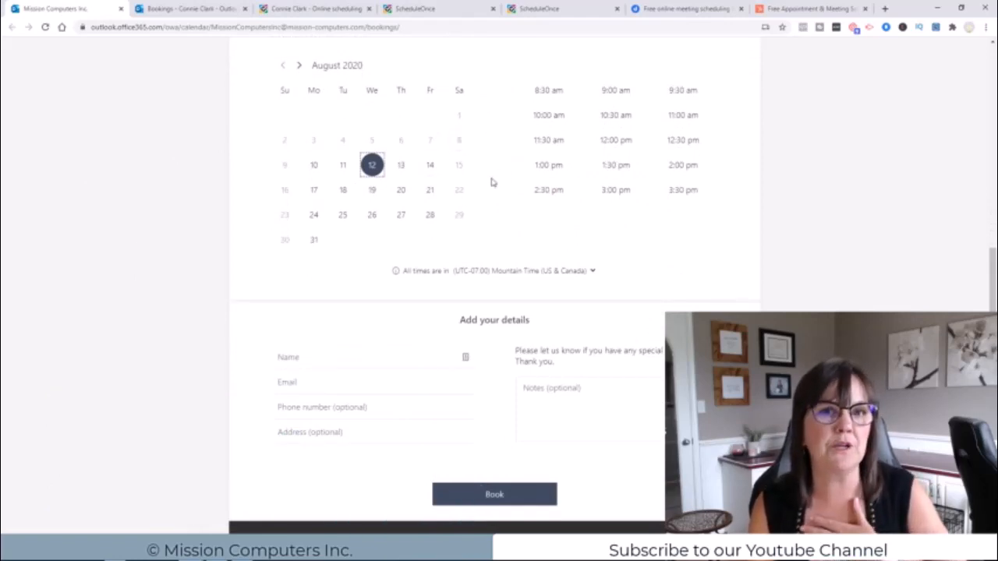
pyautogui.moveTo(468, 217)
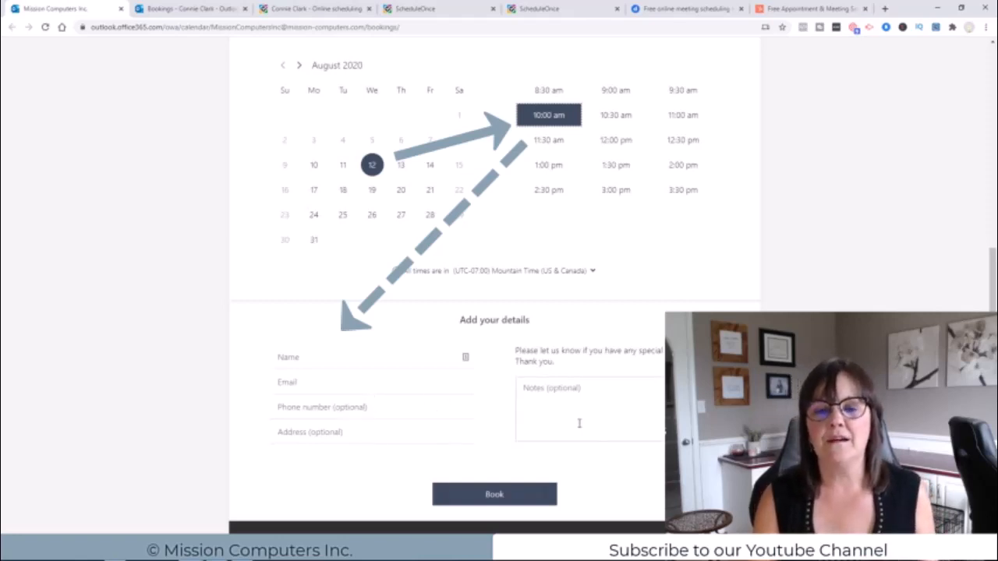
# Review the 10:00 am slot on August 12 and the empty Add your details form with its Book button
pyautogui.scroll(-3)
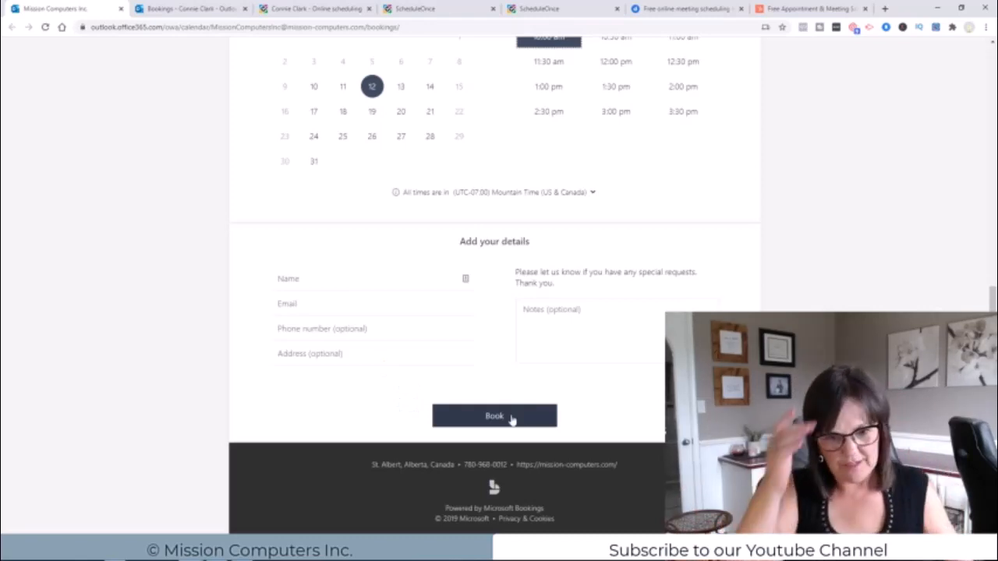
pyautogui.moveTo(350, 181)
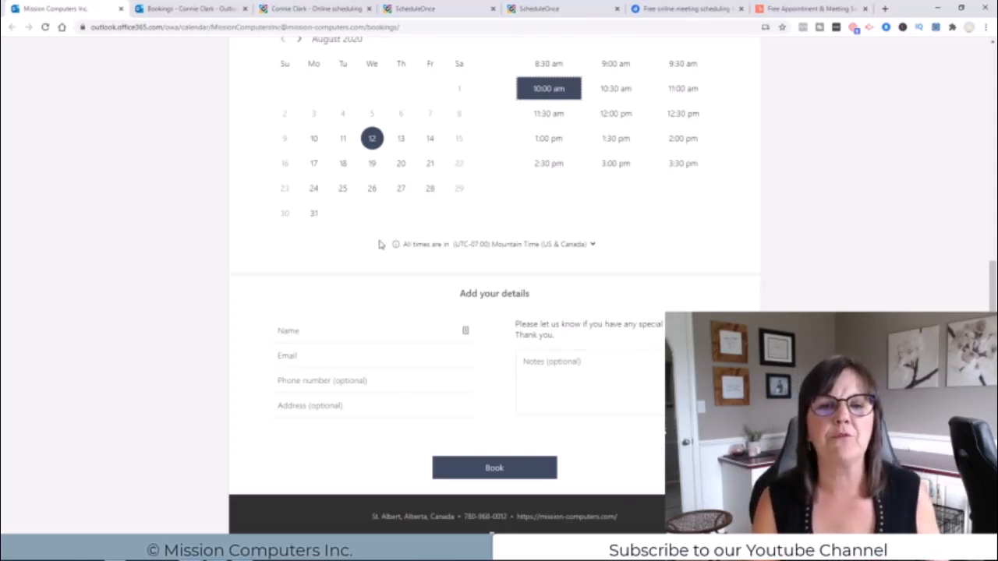
pyautogui.moveTo(546, 349)
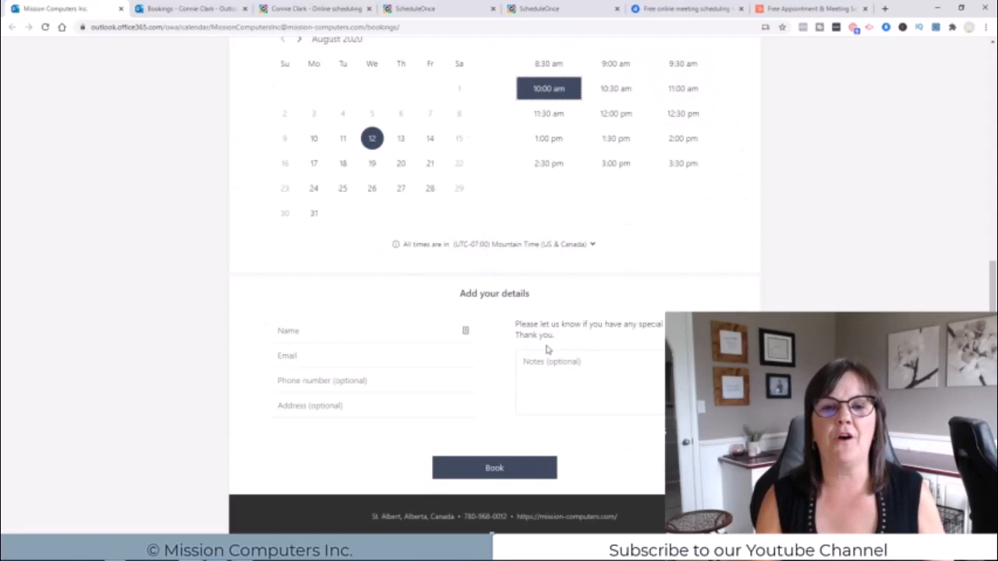
pyautogui.scroll(3)
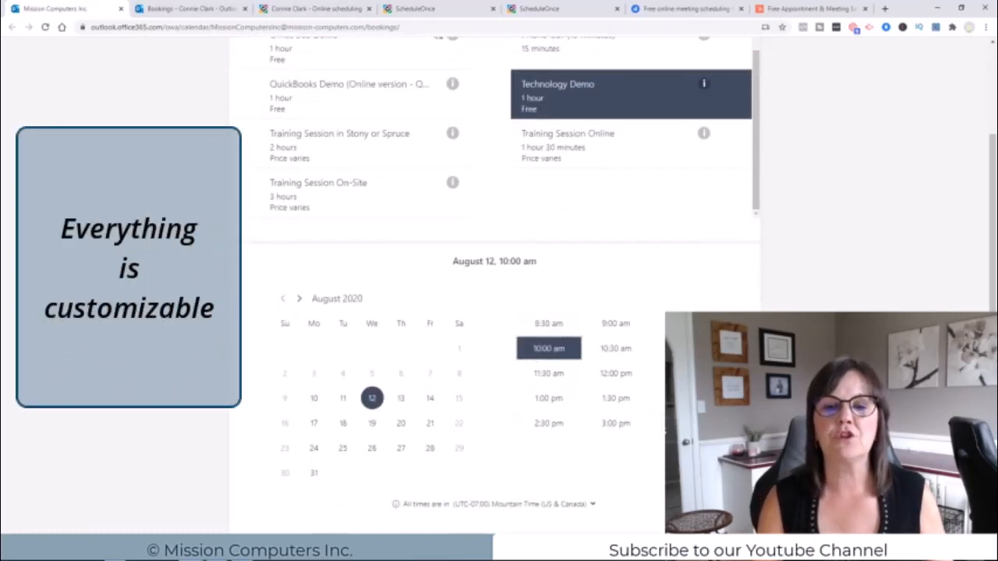
pyautogui.moveTo(459, 446)
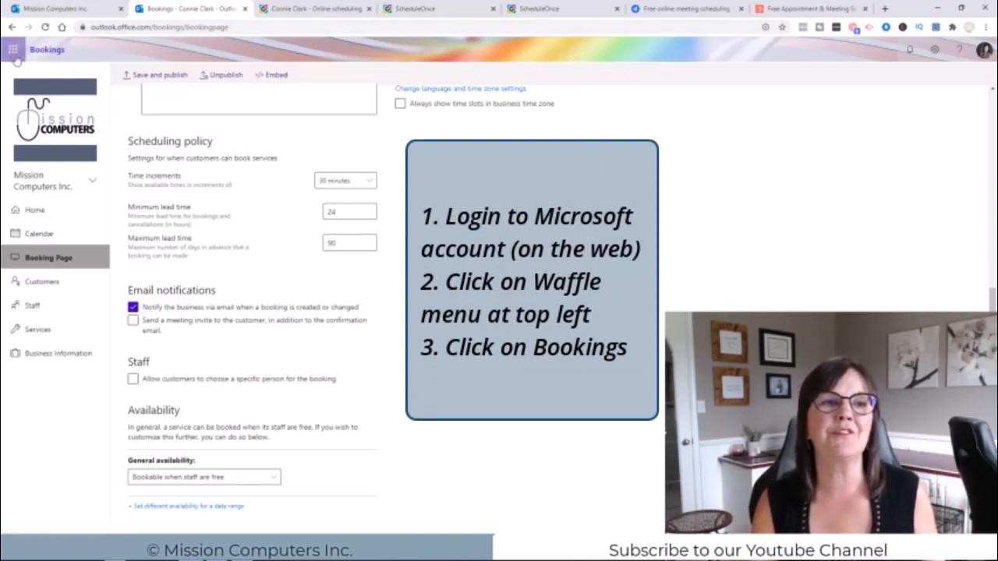
pyautogui.moveTo(13, 49)
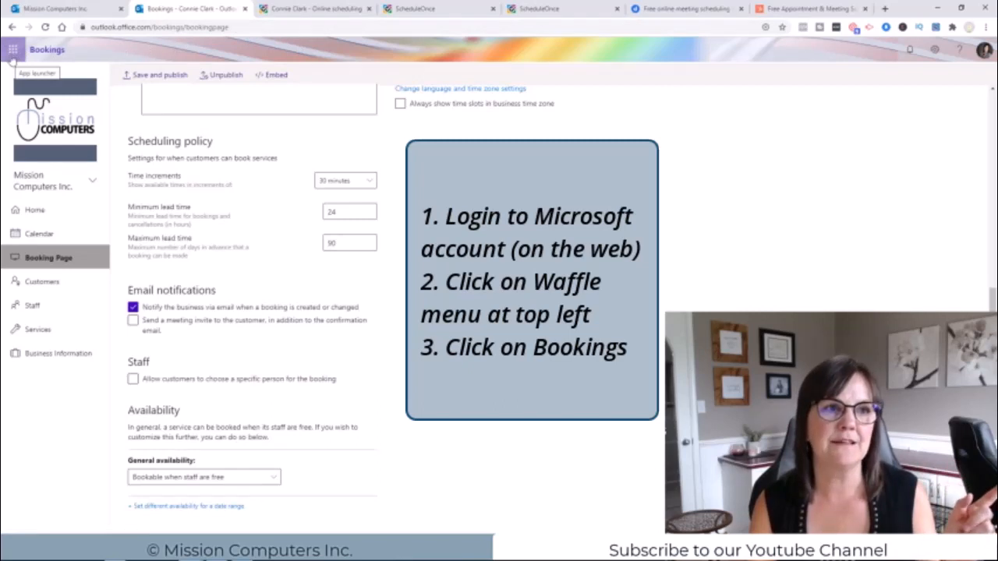
pyautogui.click(12, 48)
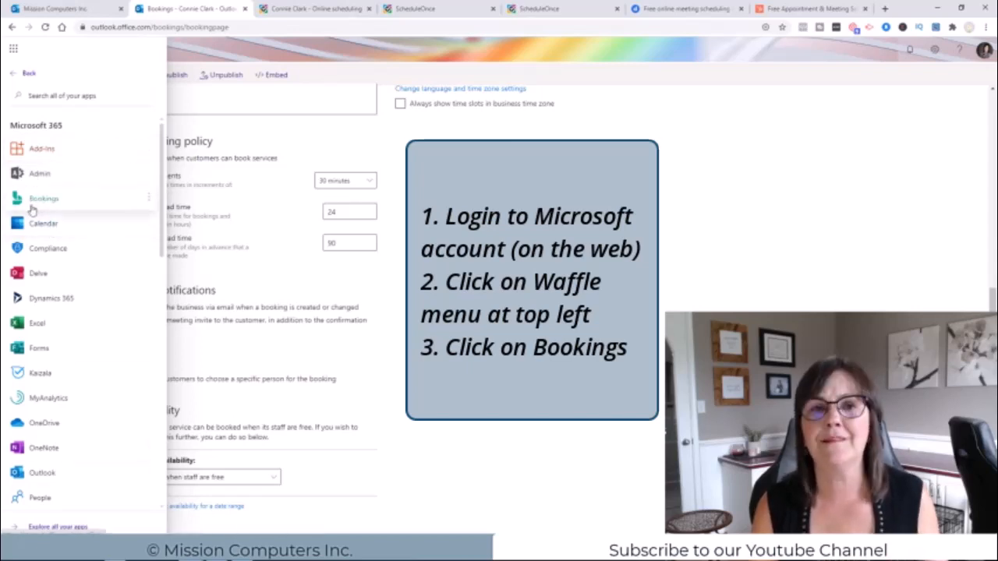
pyautogui.moveTo(56, 177)
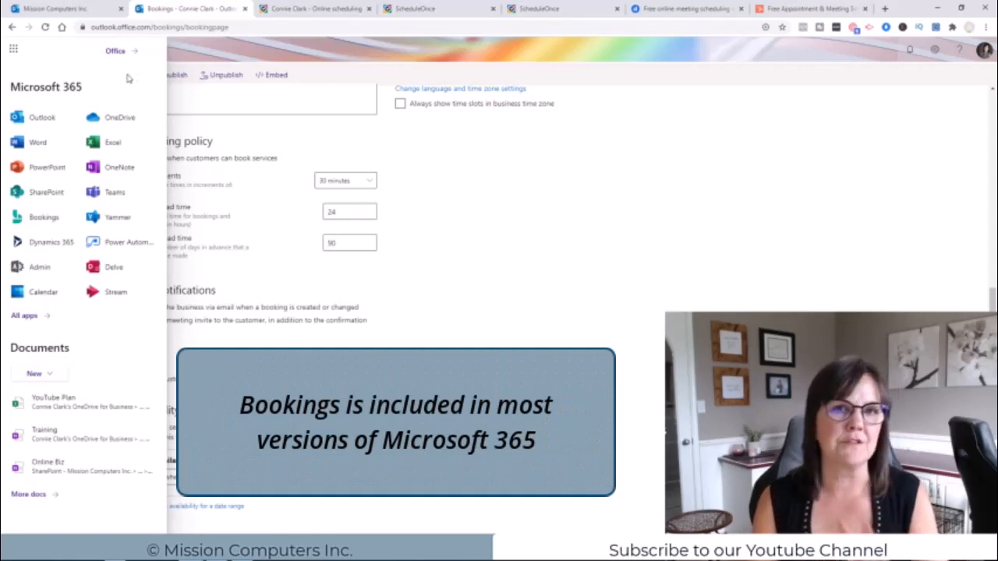
pyautogui.moveTo(181, 56)
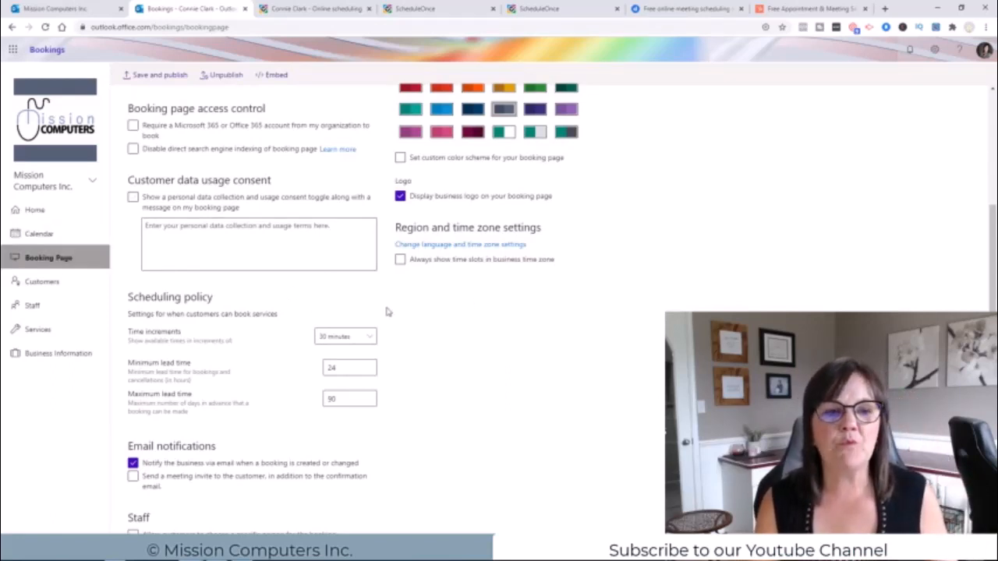
pyautogui.moveTo(162, 318)
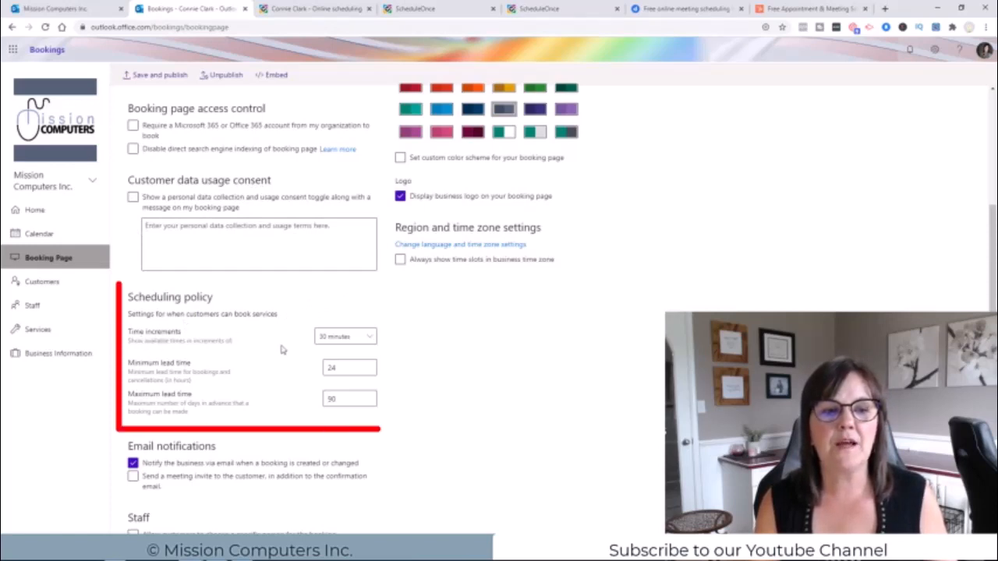
# Review the Scheduling policy's time increment choices and maximum lead time on the Booking Page settings
pyautogui.click(343, 336)
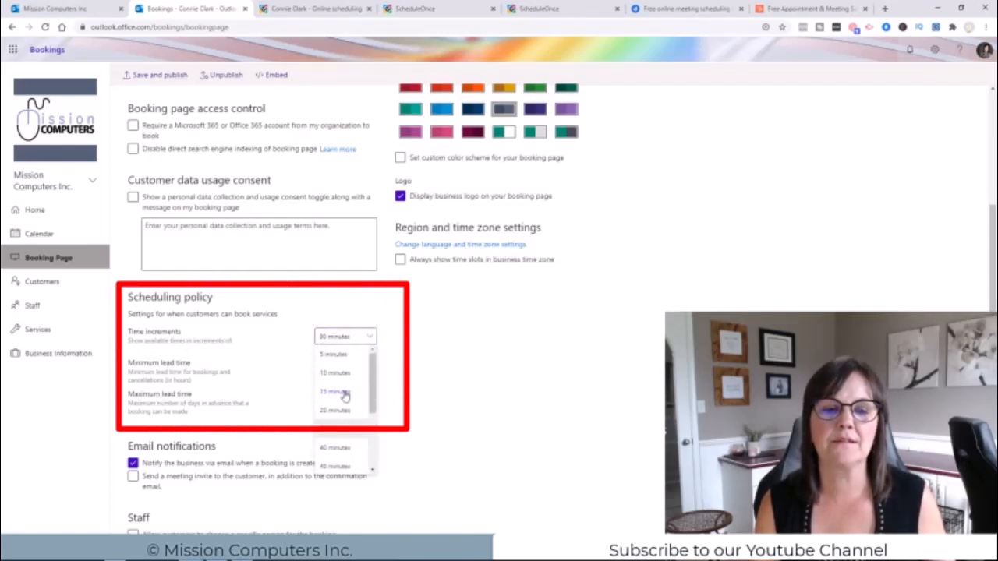
pyautogui.moveTo(471, 362)
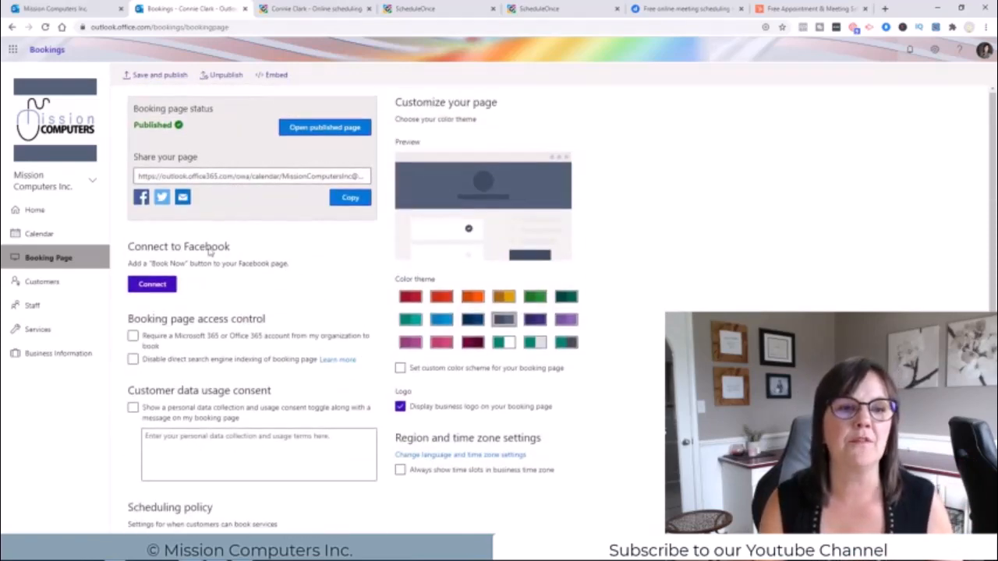
pyautogui.moveTo(271, 282)
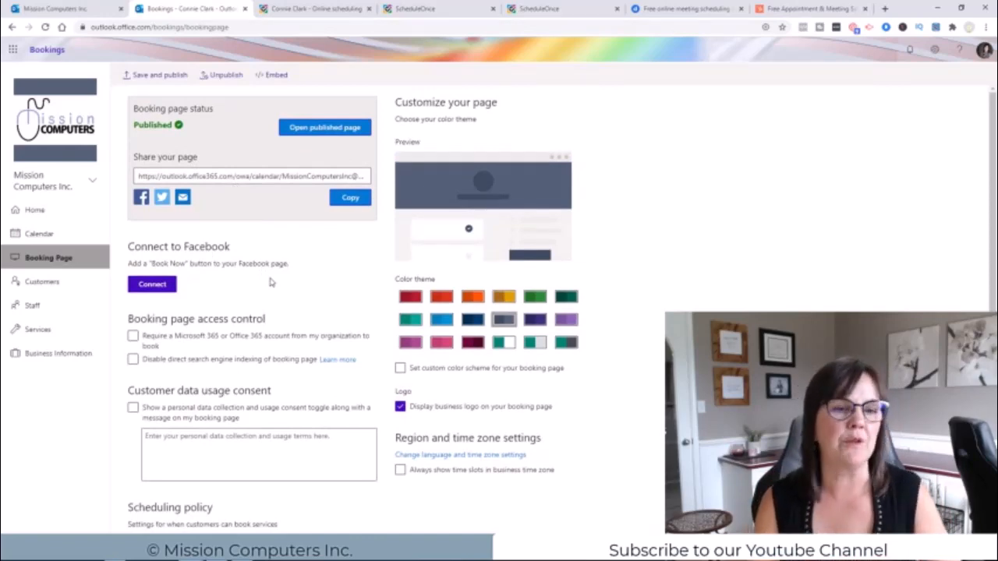
pyautogui.scroll(-3)
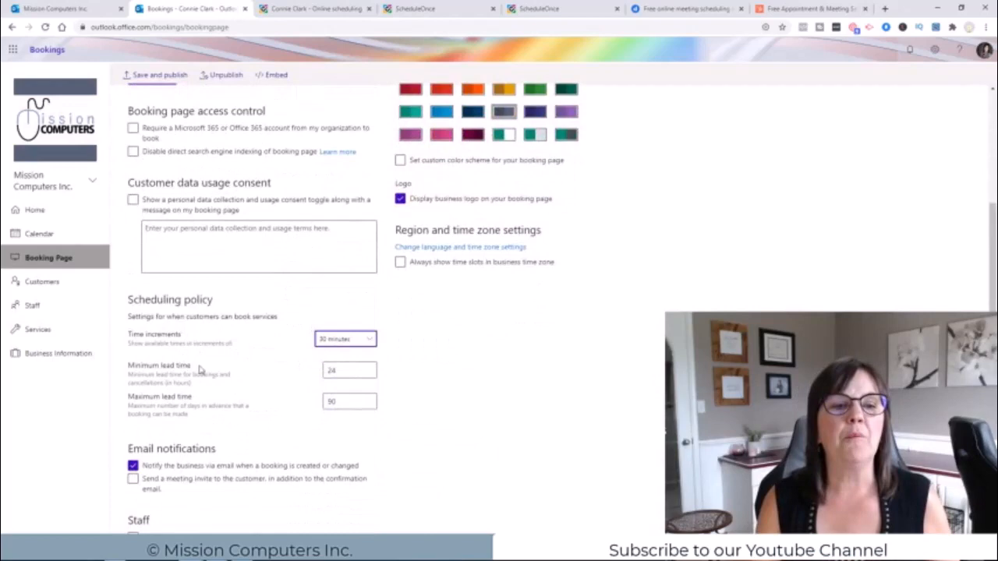
pyautogui.moveTo(273, 374)
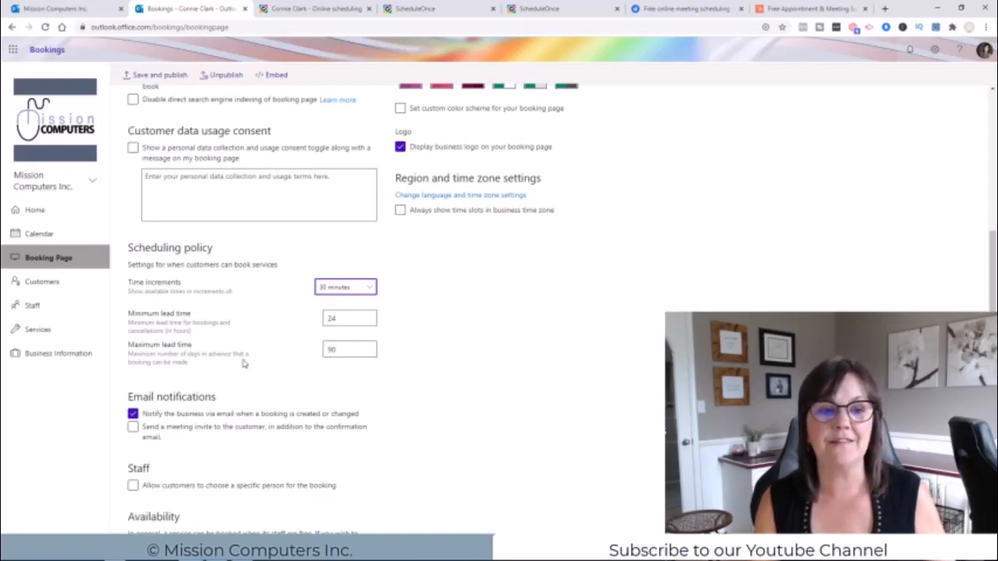
pyautogui.click(349, 318)
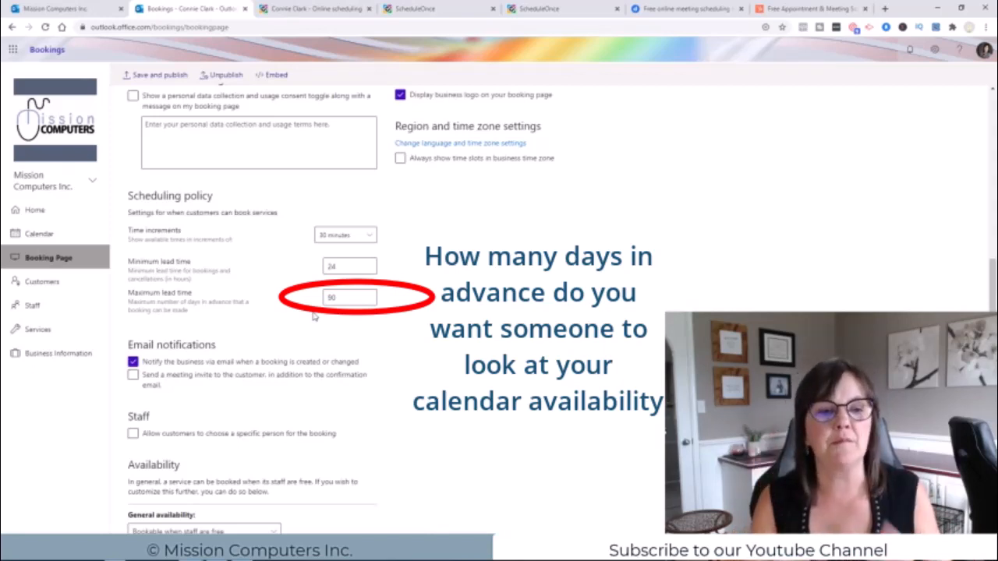
pyautogui.scroll(-3)
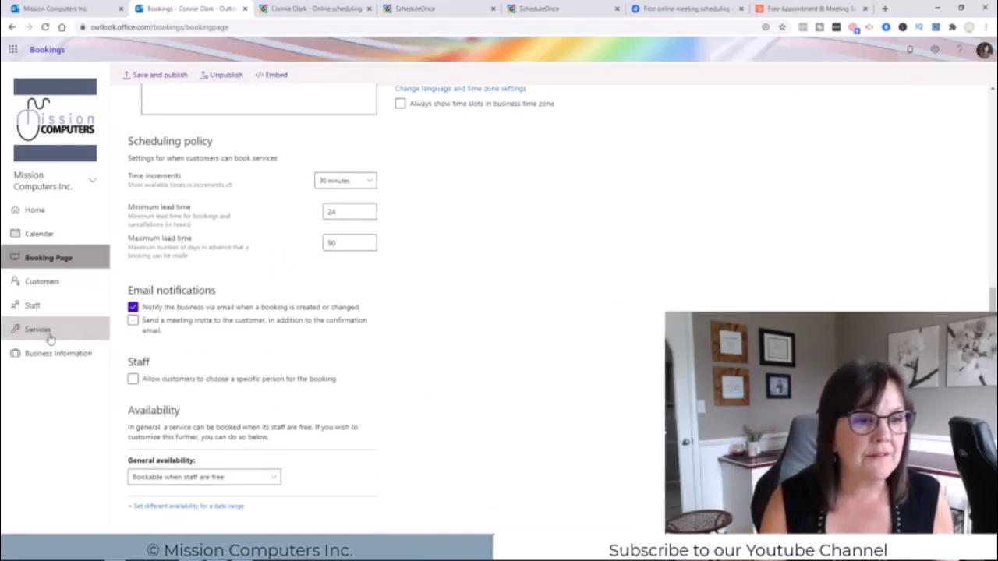
pyautogui.click(31, 304)
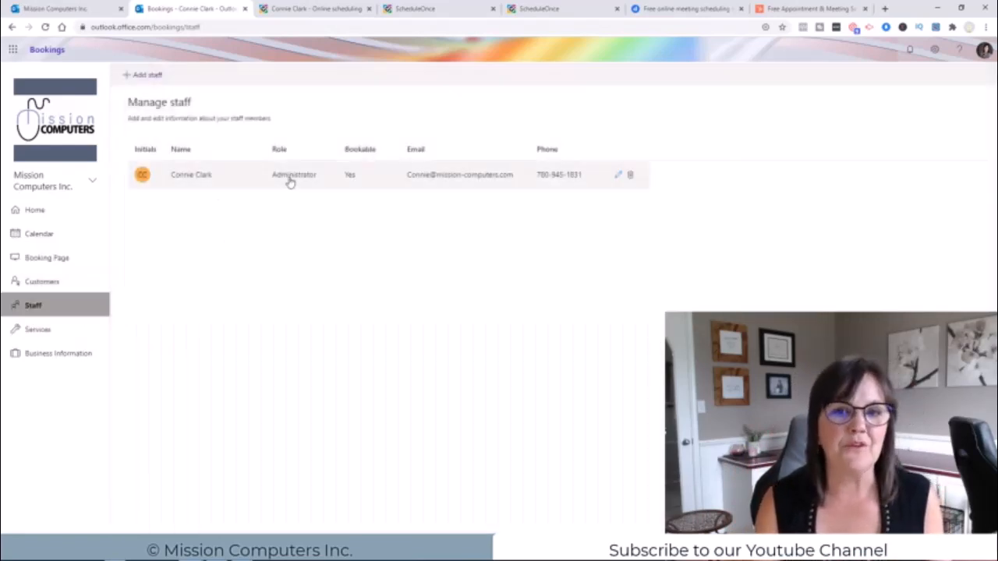
pyautogui.moveTo(602, 206)
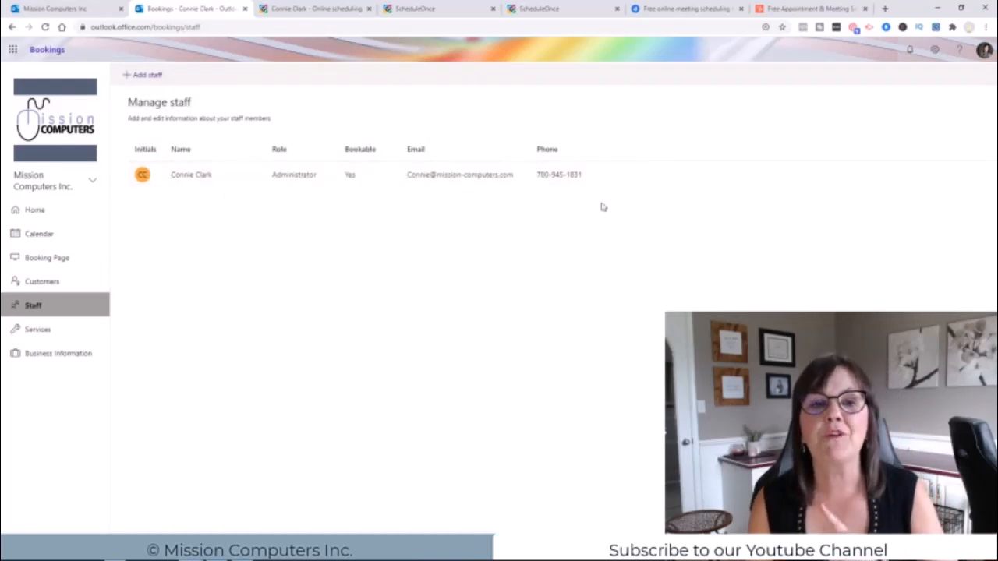
pyautogui.moveTo(197, 206)
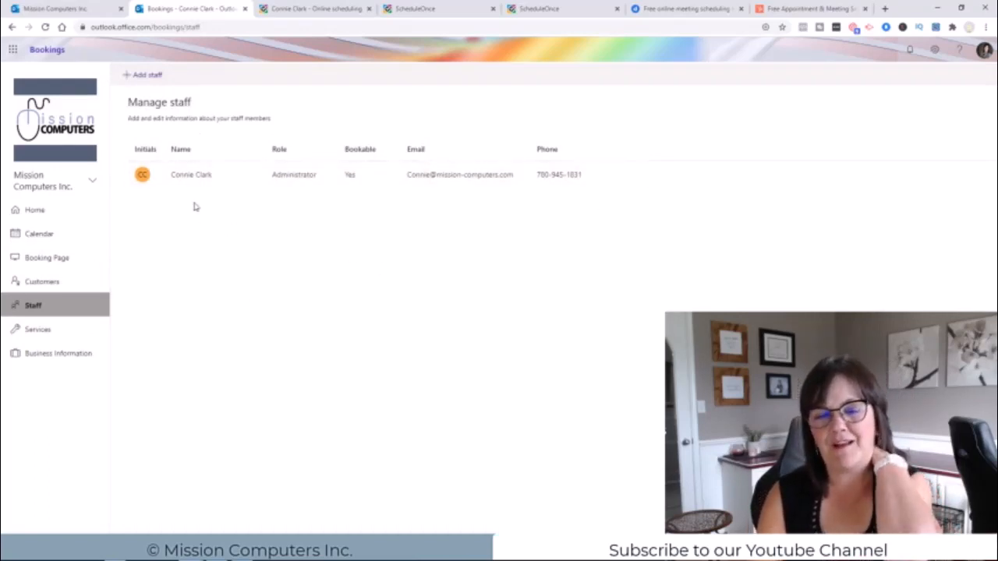
pyautogui.moveTo(265, 209)
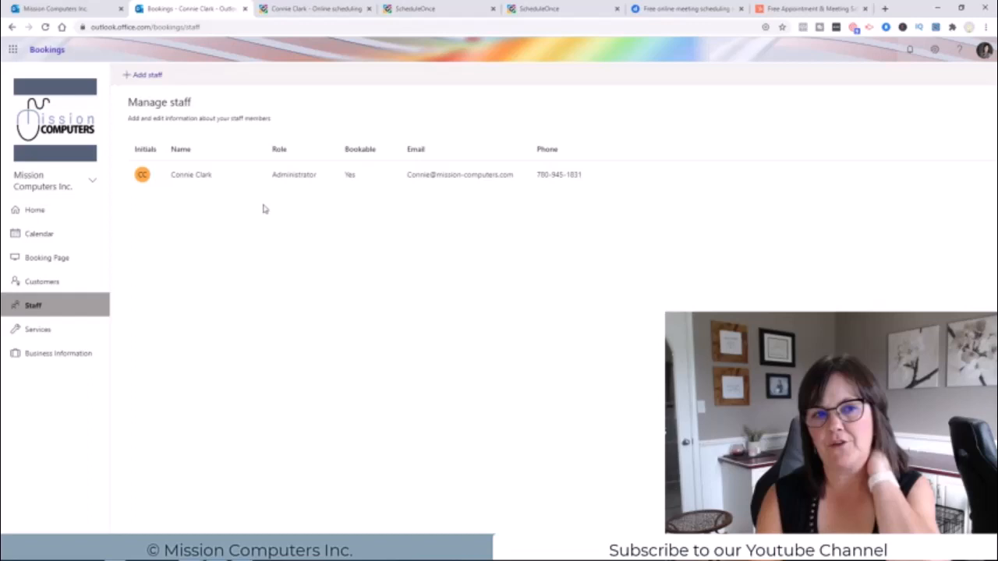
pyautogui.moveTo(193, 315)
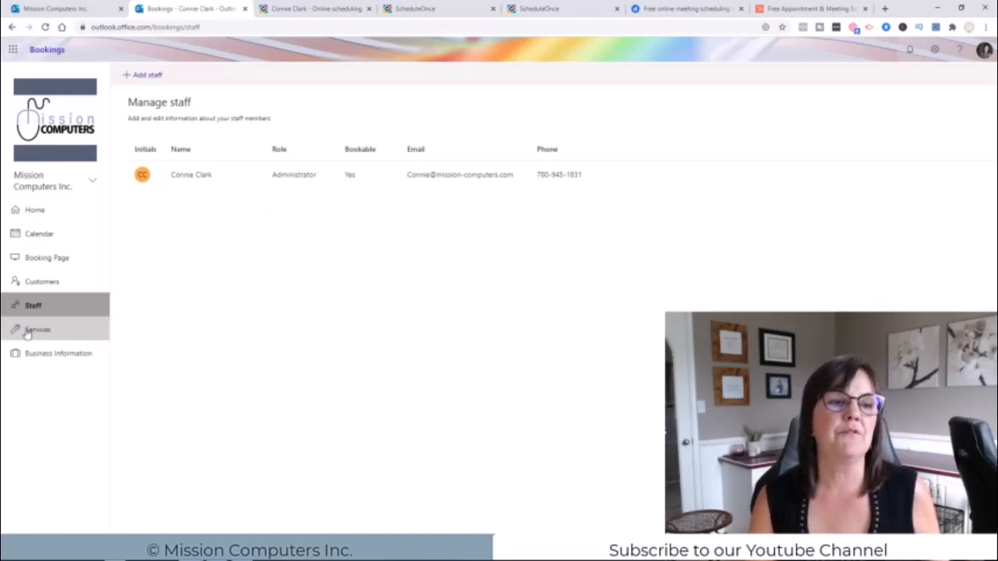
# Go to the Manage services page listing Initial consult and Technology Demo
pyautogui.click(38, 329)
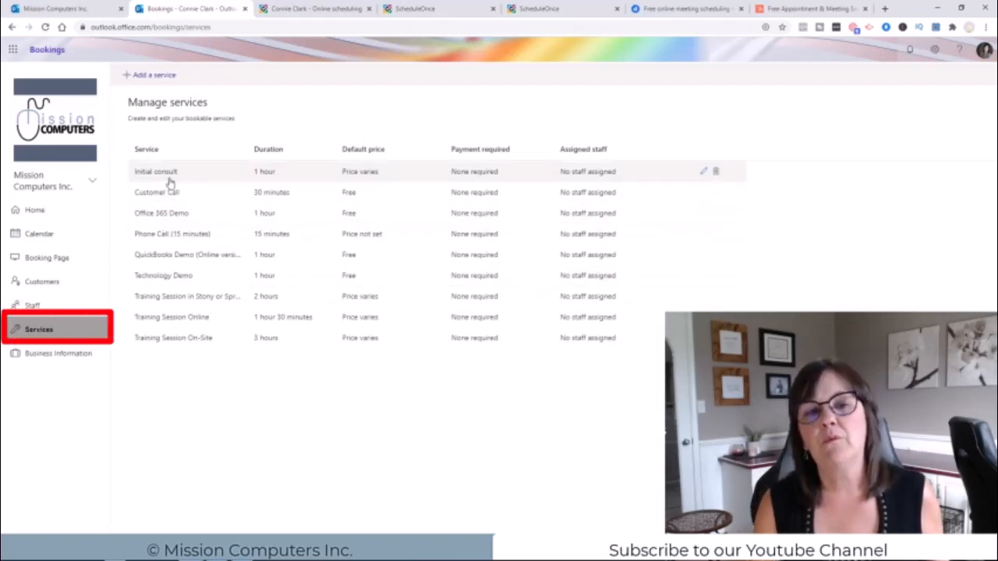
pyautogui.moveTo(171, 186)
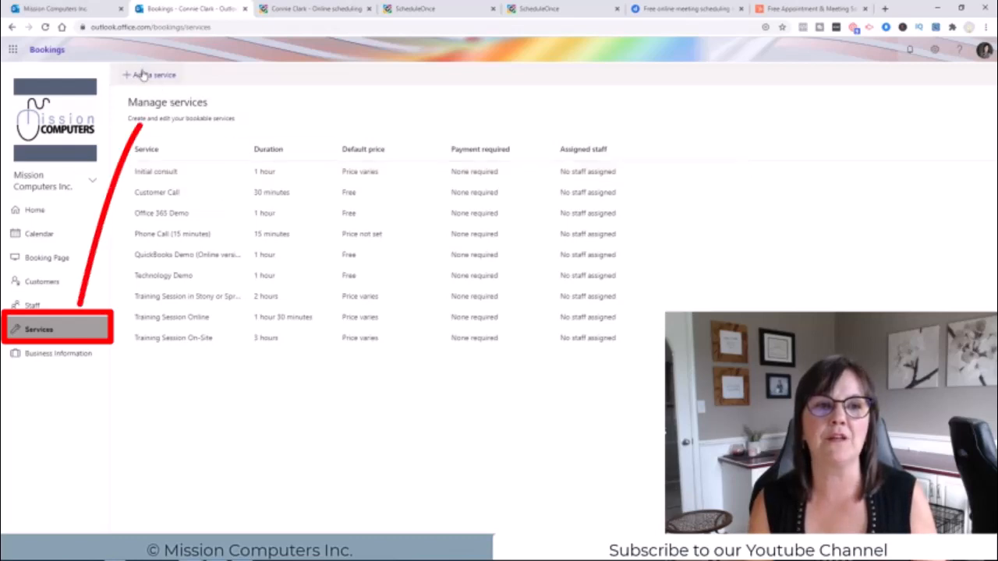
# Start a blank new-service form via '+ Add a service'
pyautogui.click(148, 75)
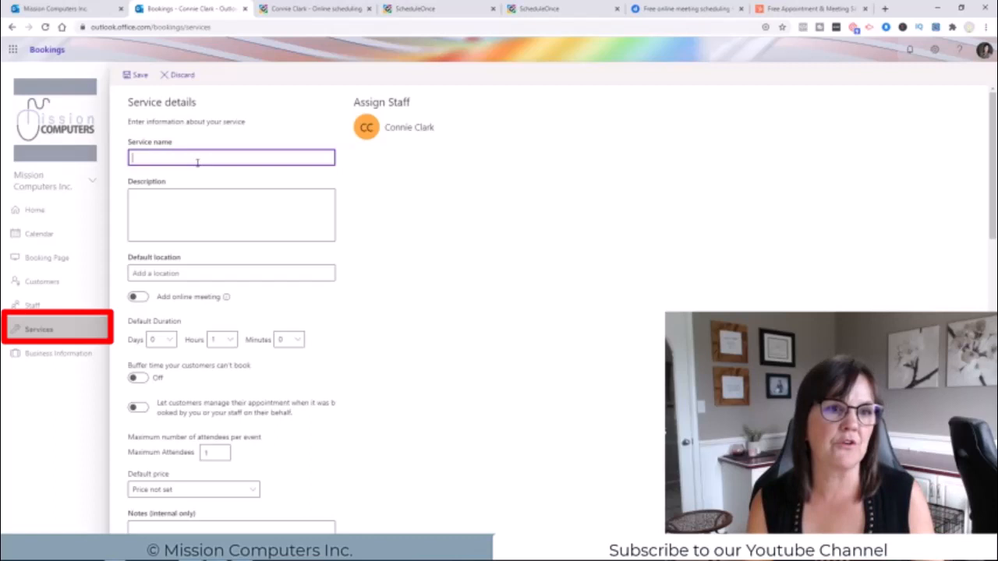
# Scroll through the new service's description, location, duration, maximum attendees and price fields
pyautogui.scroll(-3)
pyautogui.write('4')
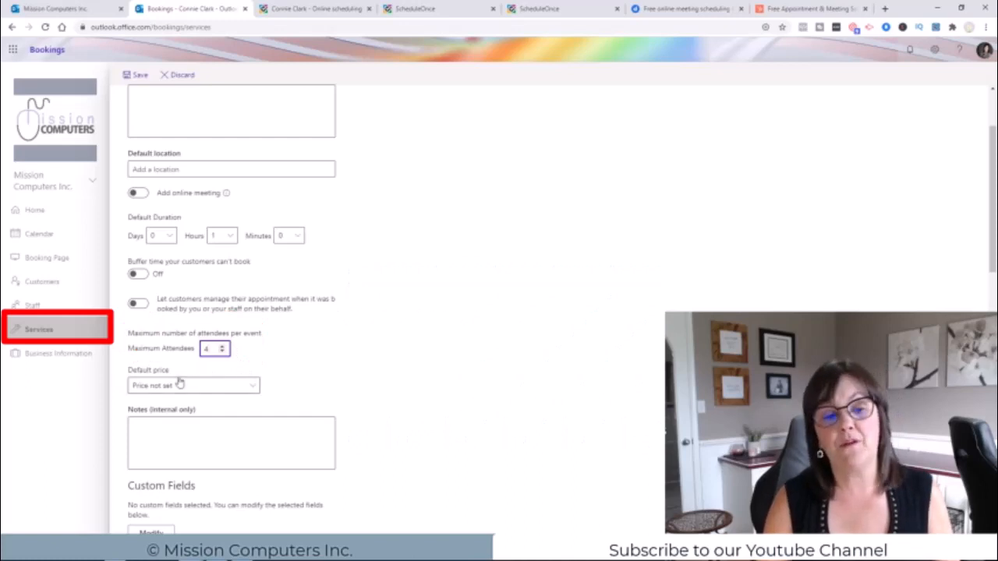
pyautogui.scroll(-3)
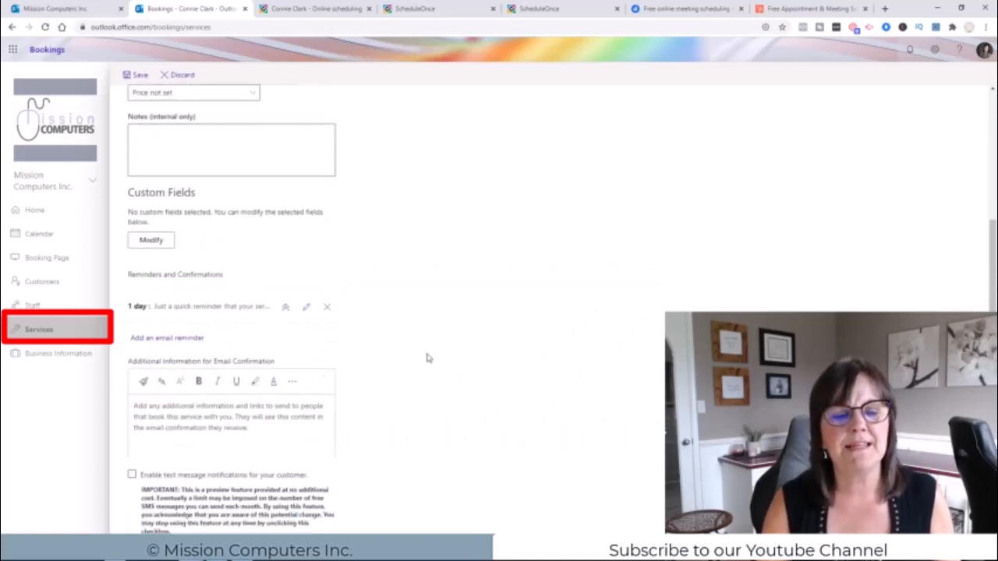
pyautogui.scroll(-3)
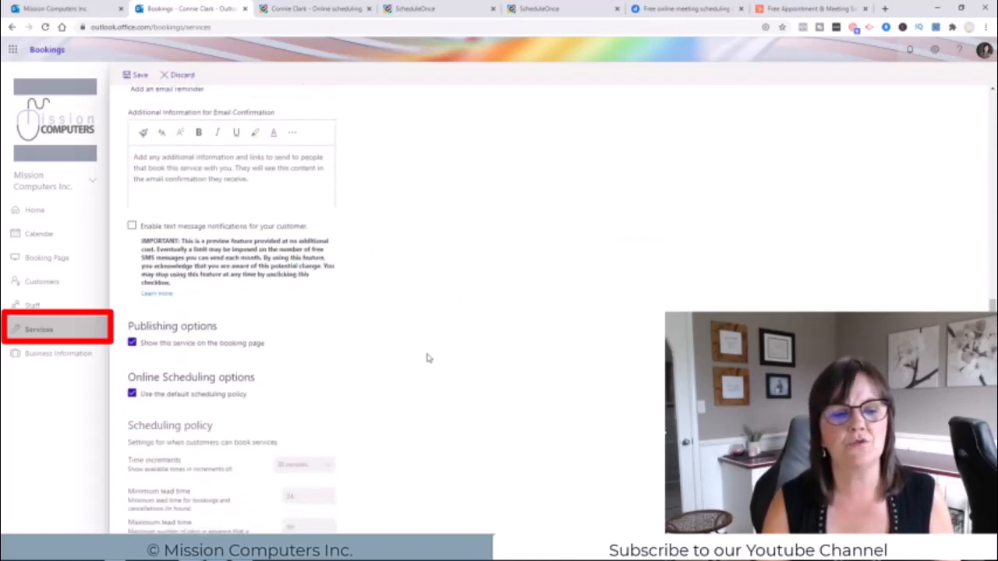
pyautogui.scroll(-3)
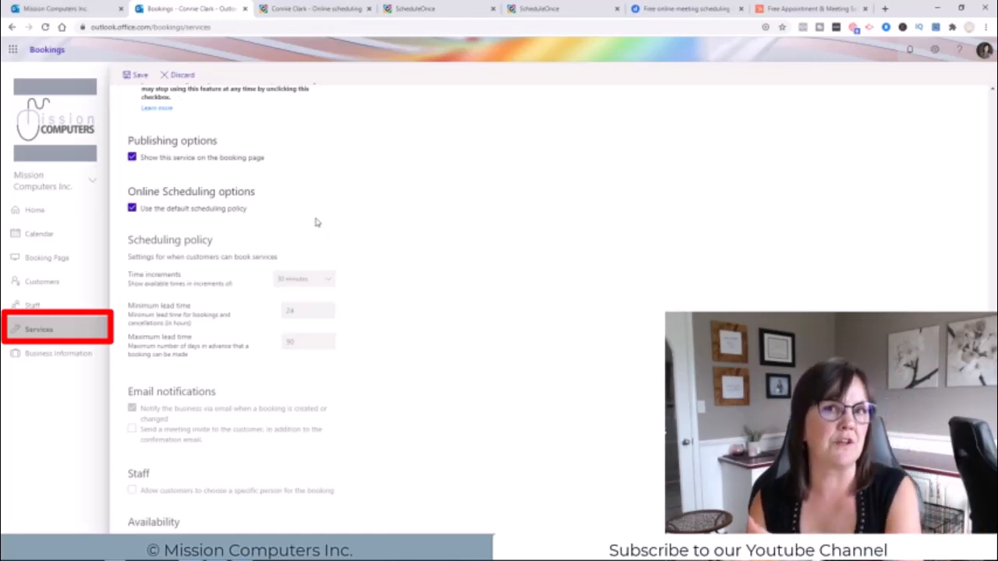
pyautogui.moveTo(318, 232)
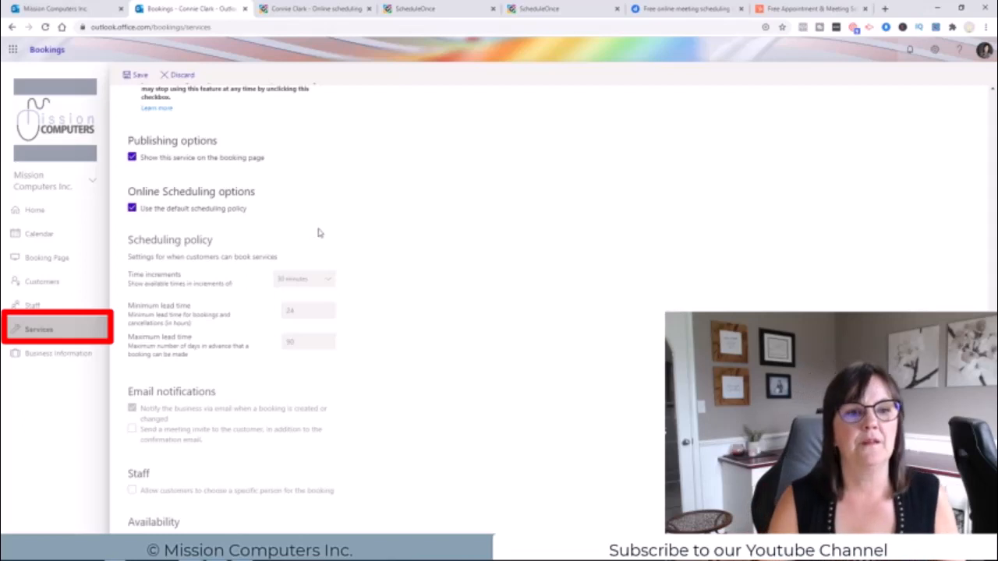
pyautogui.scroll(-3)
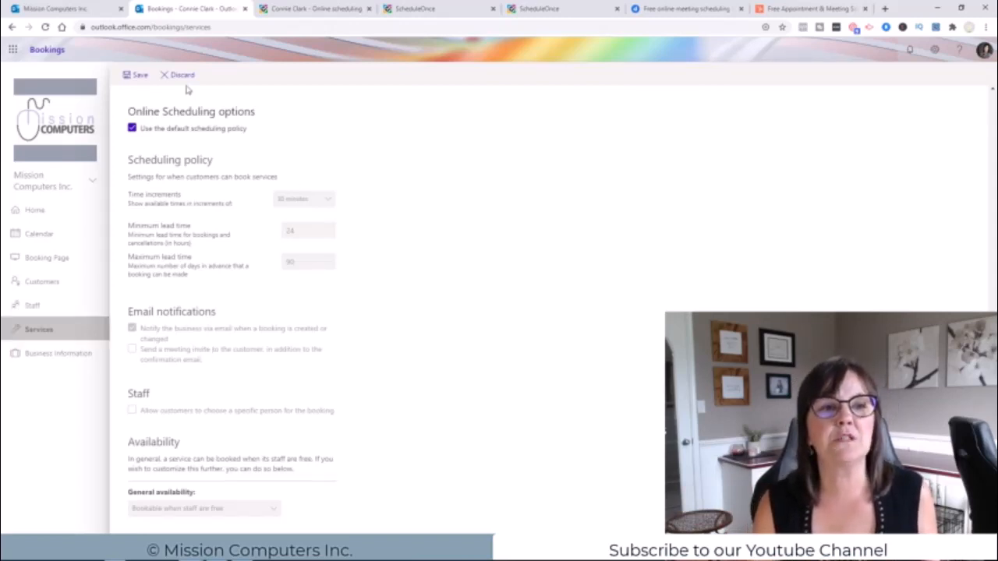
# Discard the unsaved new service and confirm, returning to the Manage services list
pyautogui.click(181, 75)
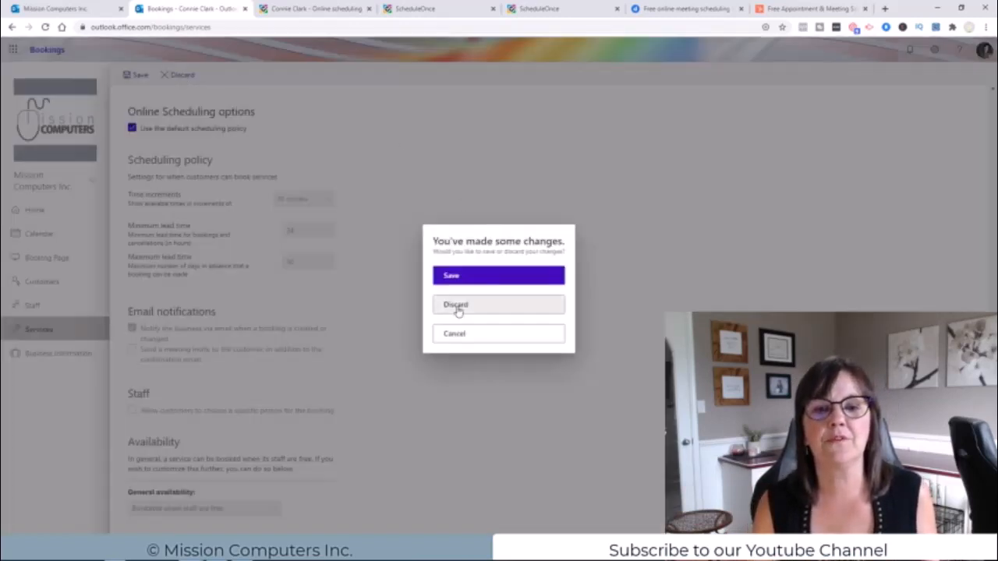
pyautogui.click(456, 304)
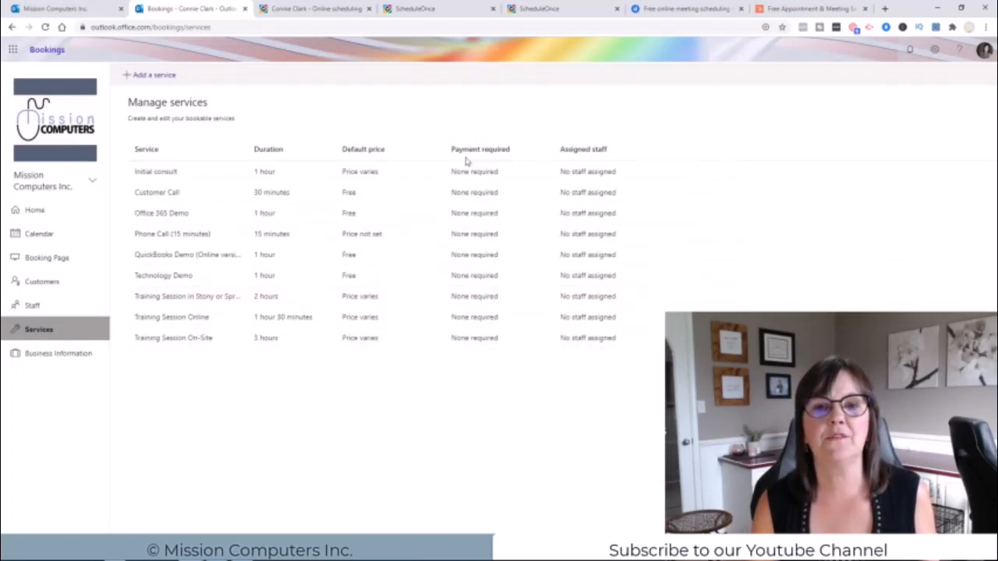
pyautogui.moveTo(365, 346)
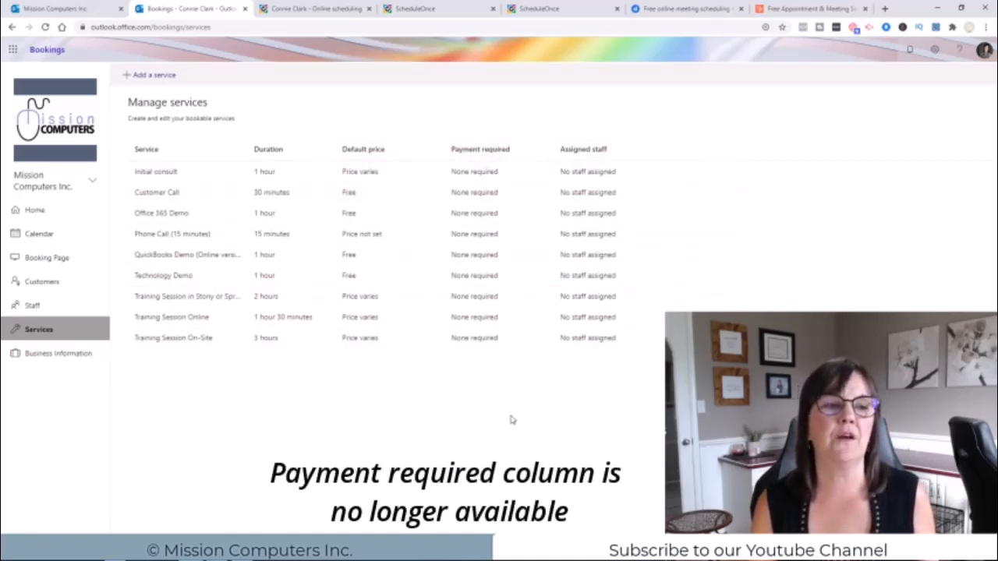
pyautogui.click(47, 257)
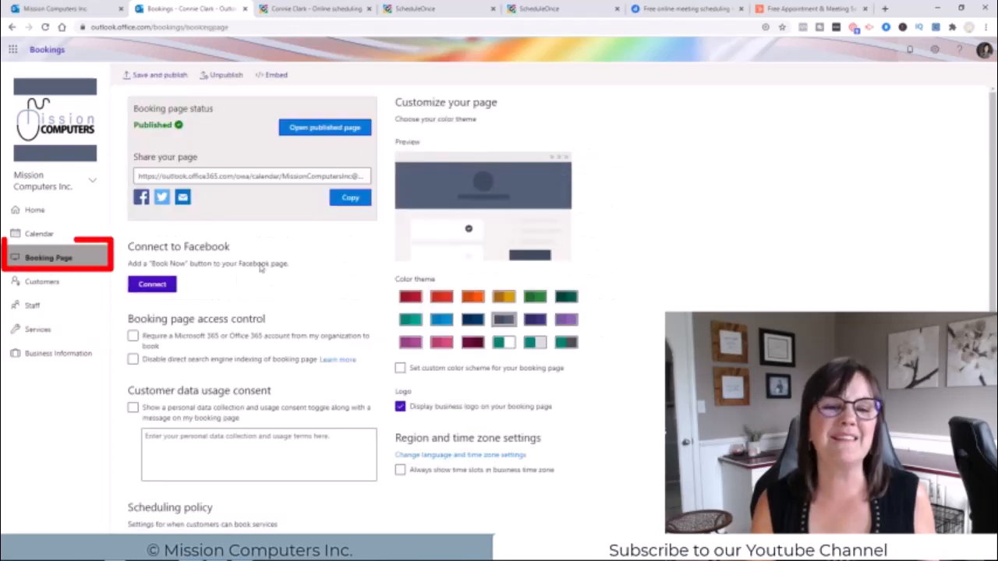
pyautogui.scroll(-3)
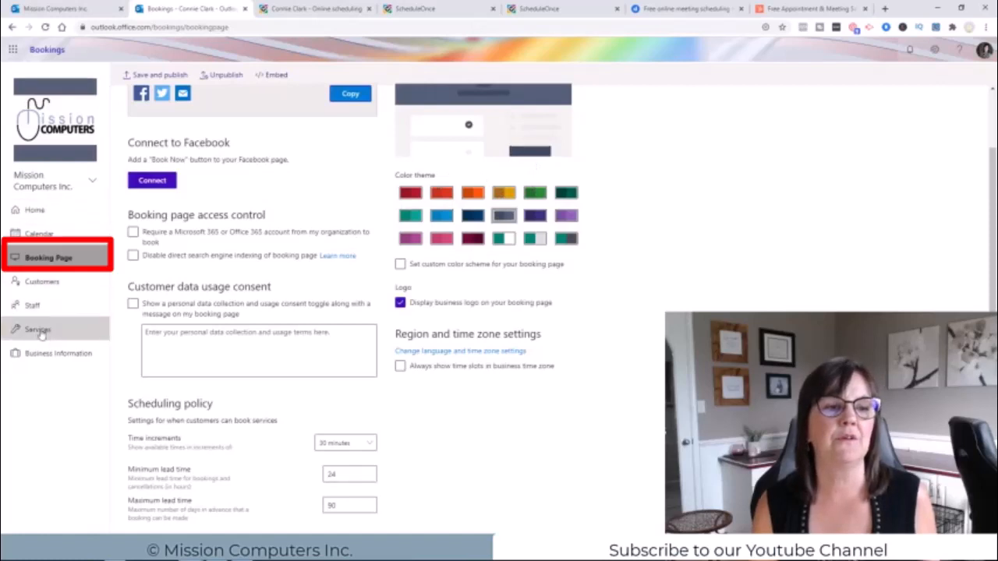
pyautogui.click(37, 329)
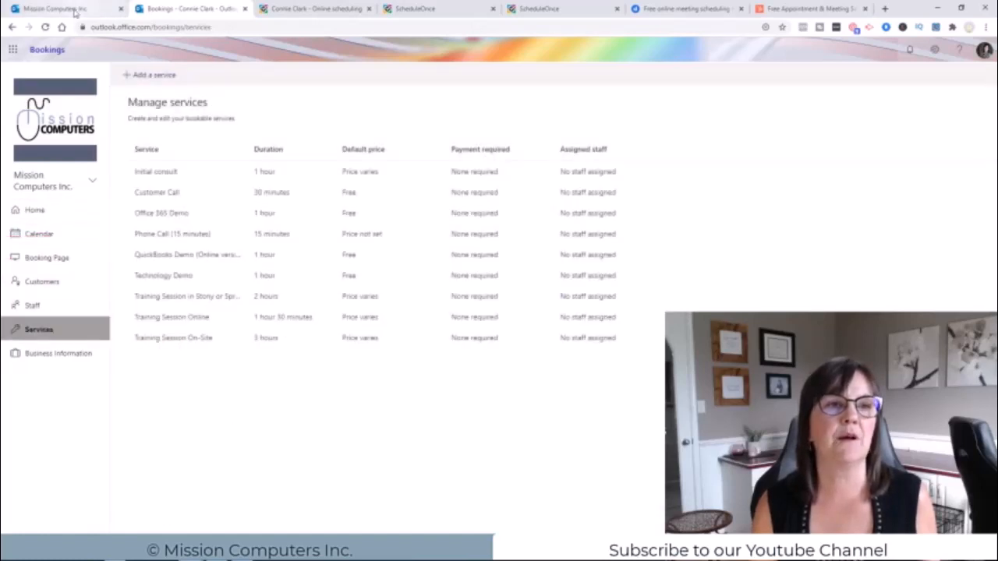